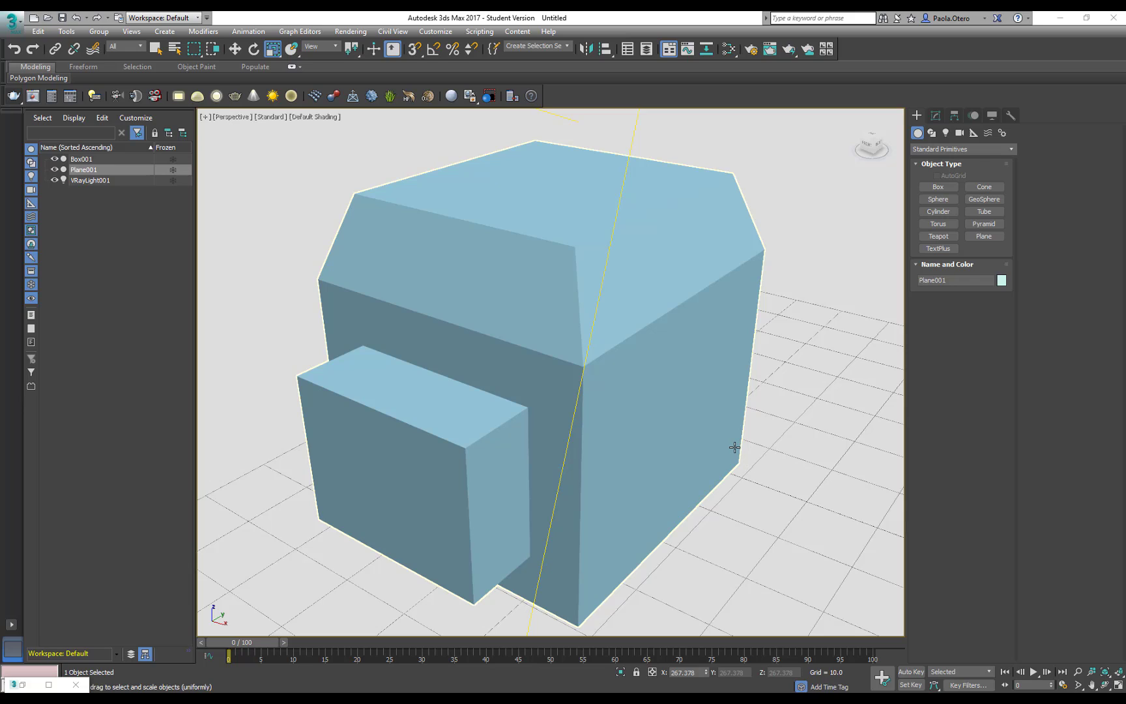
pyautogui.moveTo(733, 422)
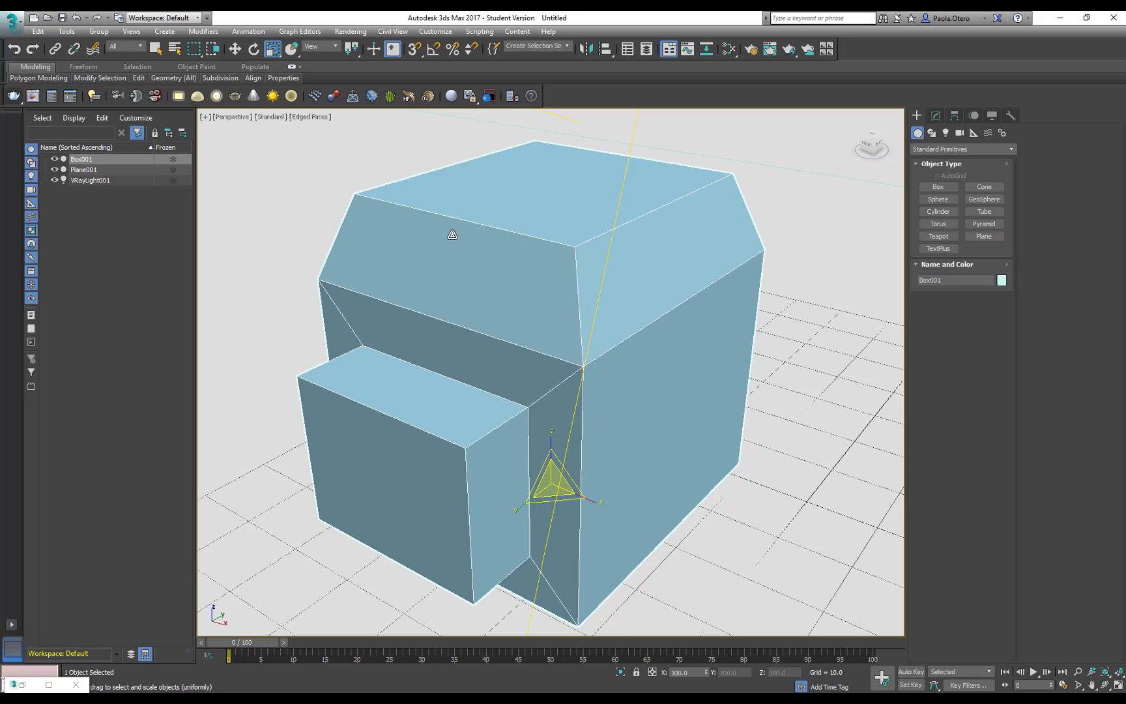
pyautogui.moveTo(495, 286)
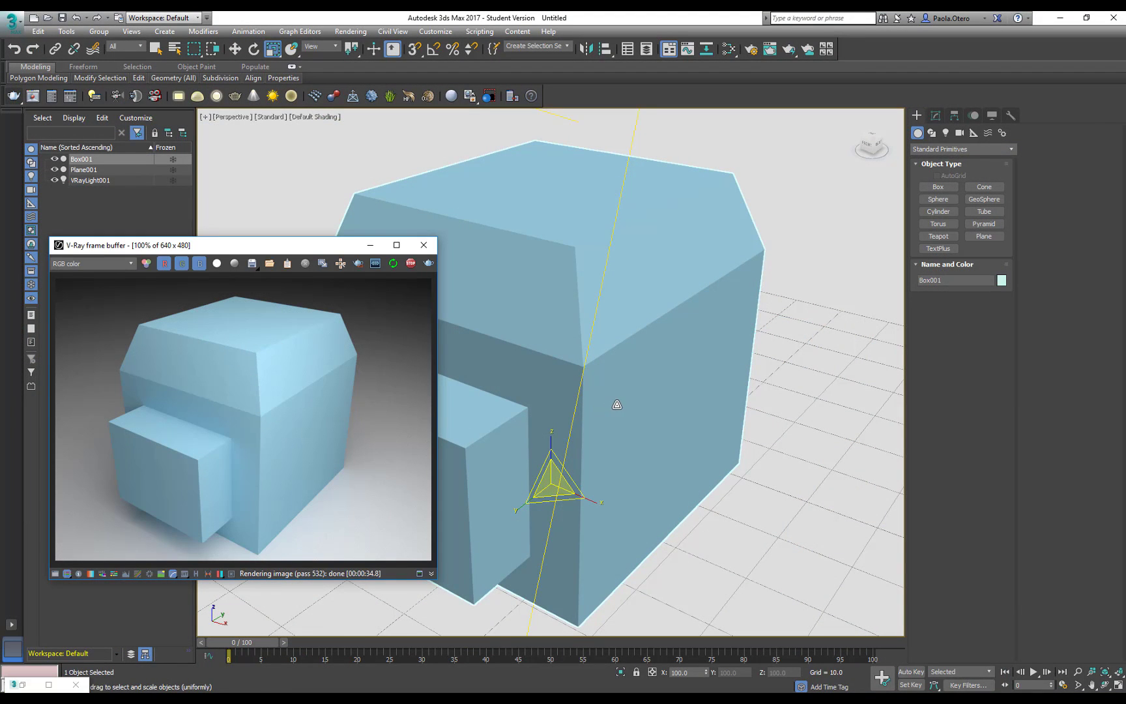
pyautogui.moveTo(282, 342)
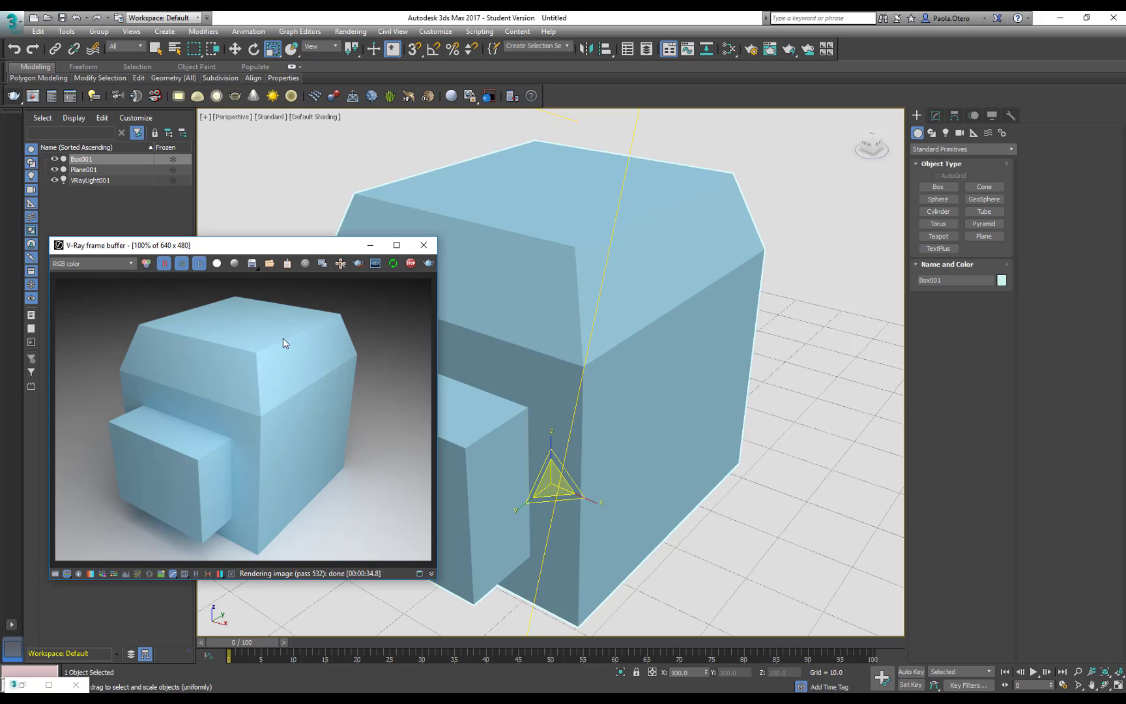
pyautogui.moveTo(562, 332)
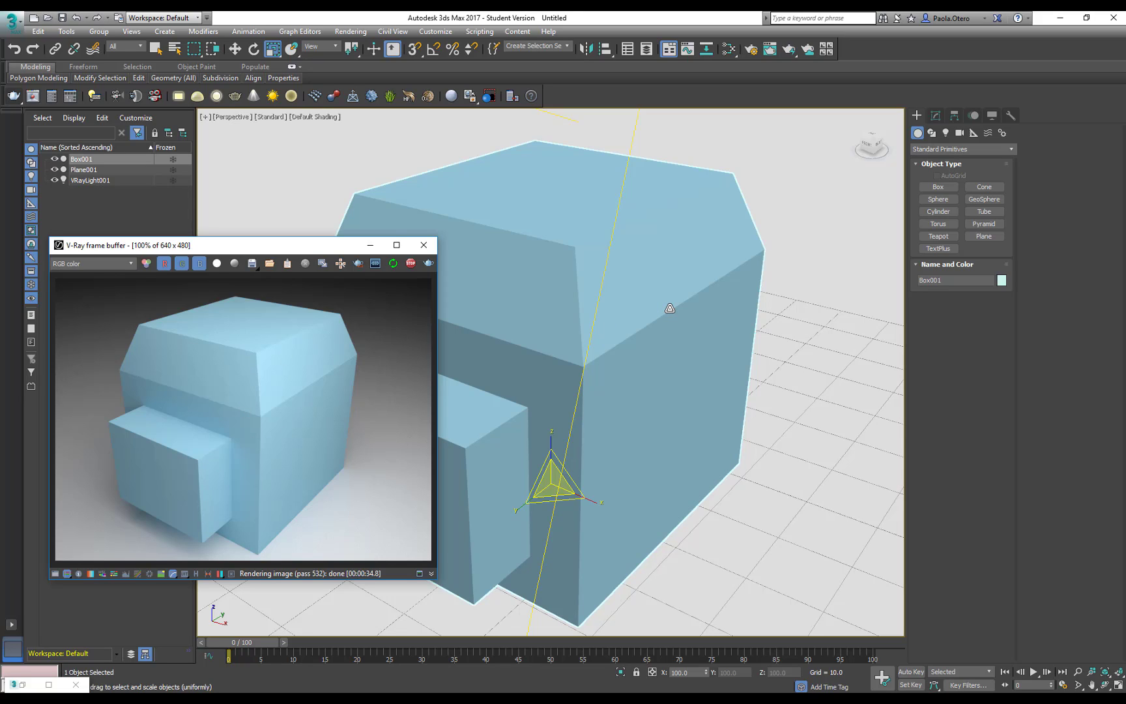
pyautogui.moveTo(638, 359)
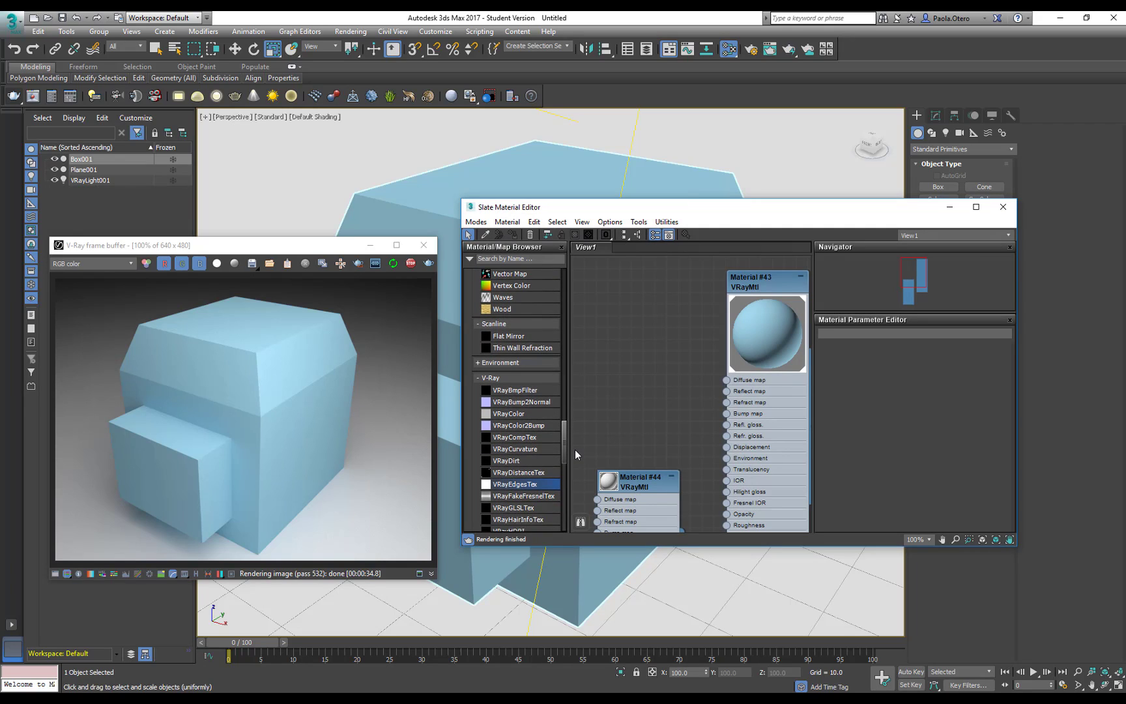
# Step: Scroll the Material/Map Browser down to the V-Ray maps section
pyautogui.scroll(-3)
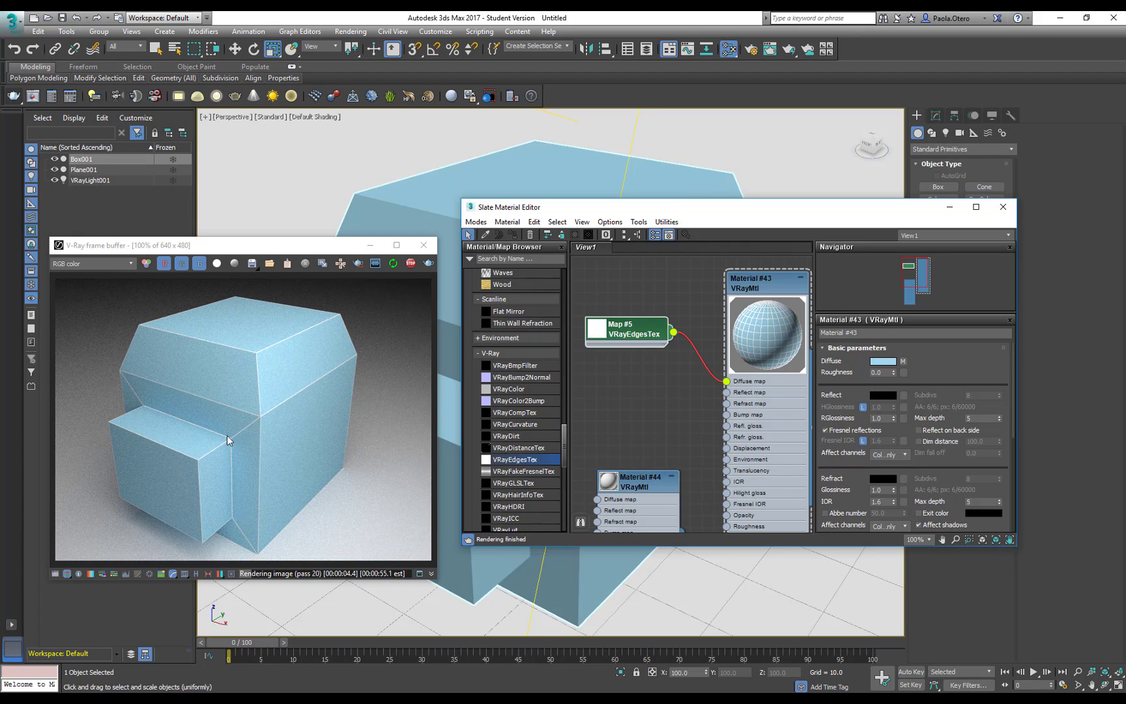
pyautogui.moveTo(283, 423)
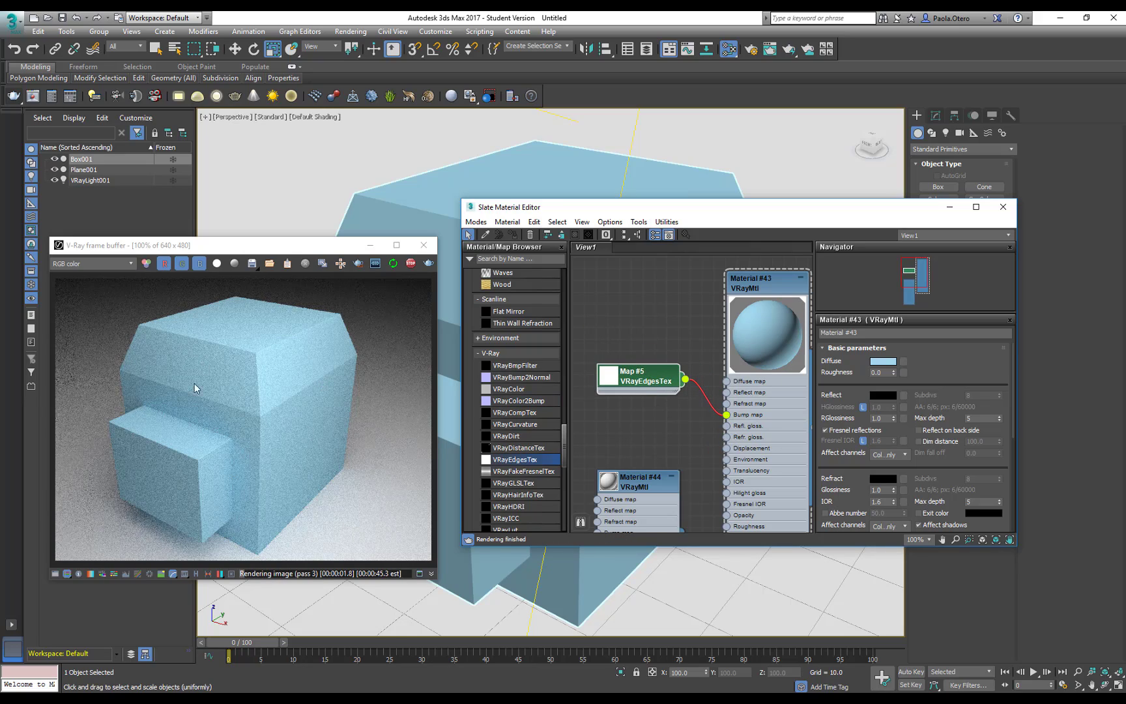
# Step: Select the VRayEdgesTex node to show its parameters
pyautogui.click(635, 379)
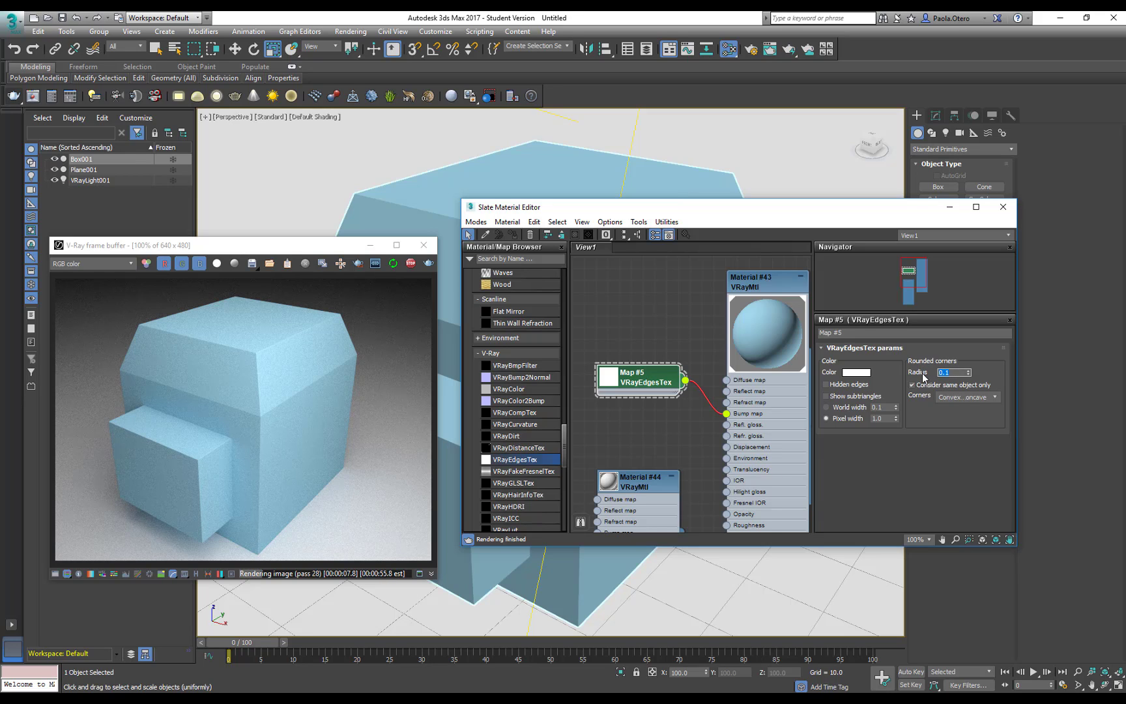
# Step: Enter the rounded-corner radius of 0.8 for the VRayEdgesTex map
pyautogui.write('0')
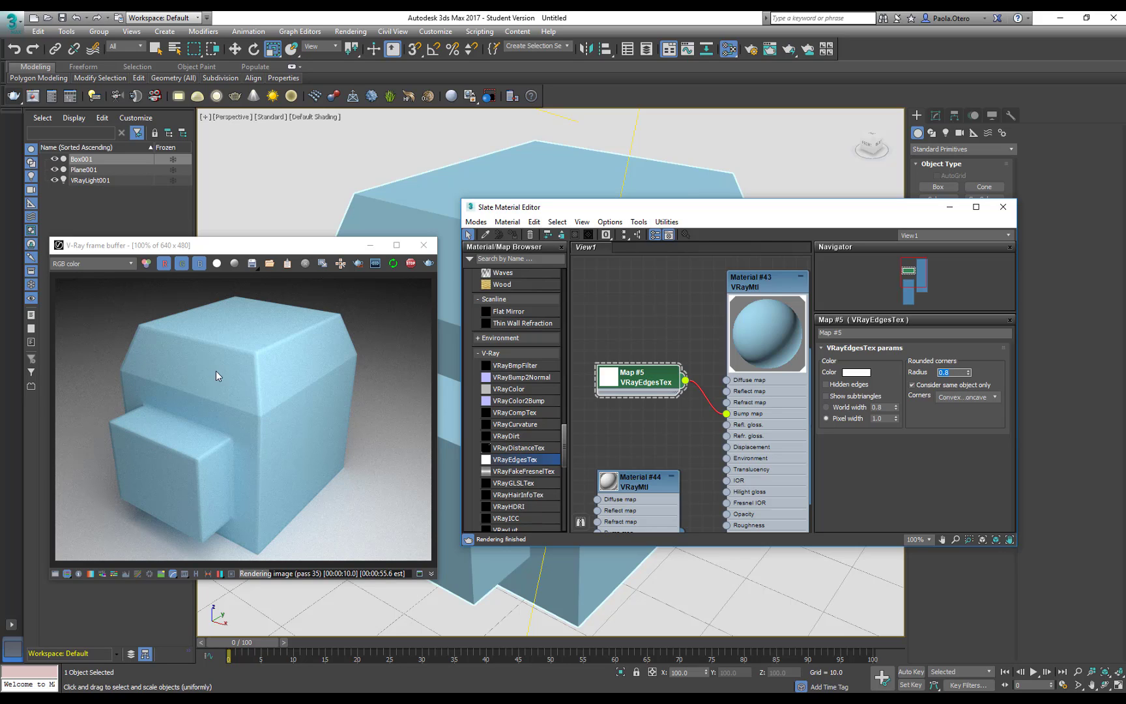
pyautogui.moveTo(352, 354)
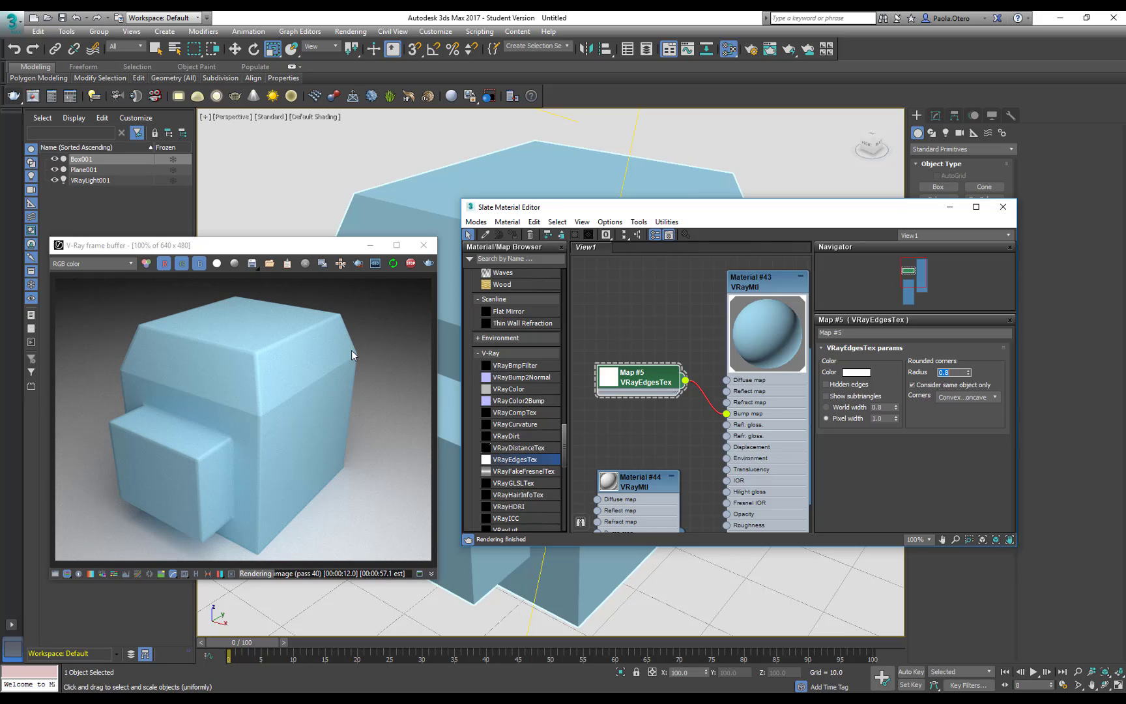